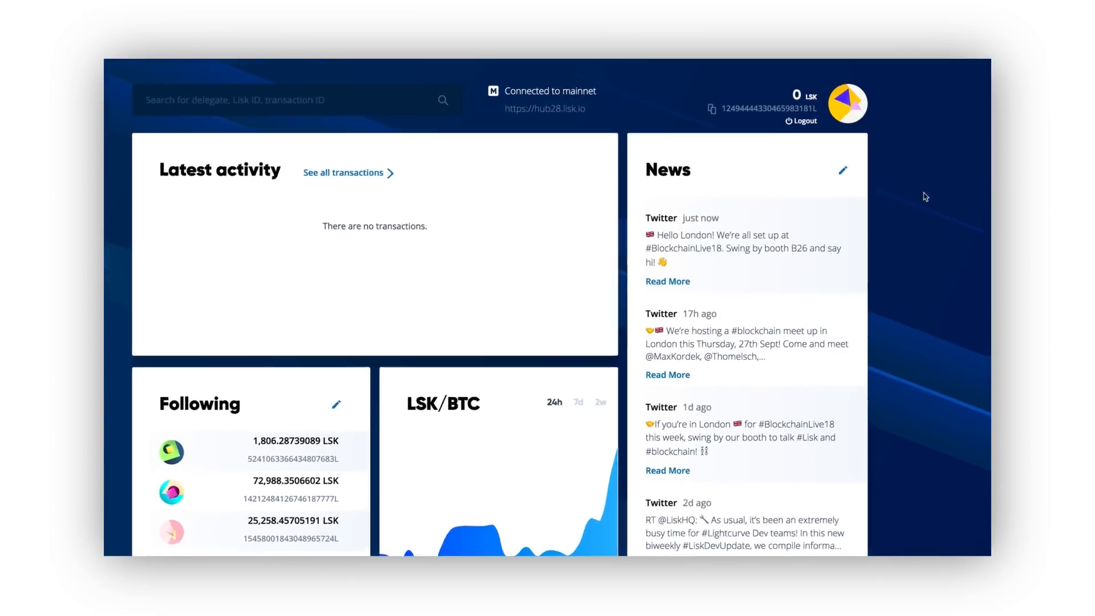
Browse down through the dashboard news feed and back up to the top
{"action": "left_click", "coordinate": [804, 121]}
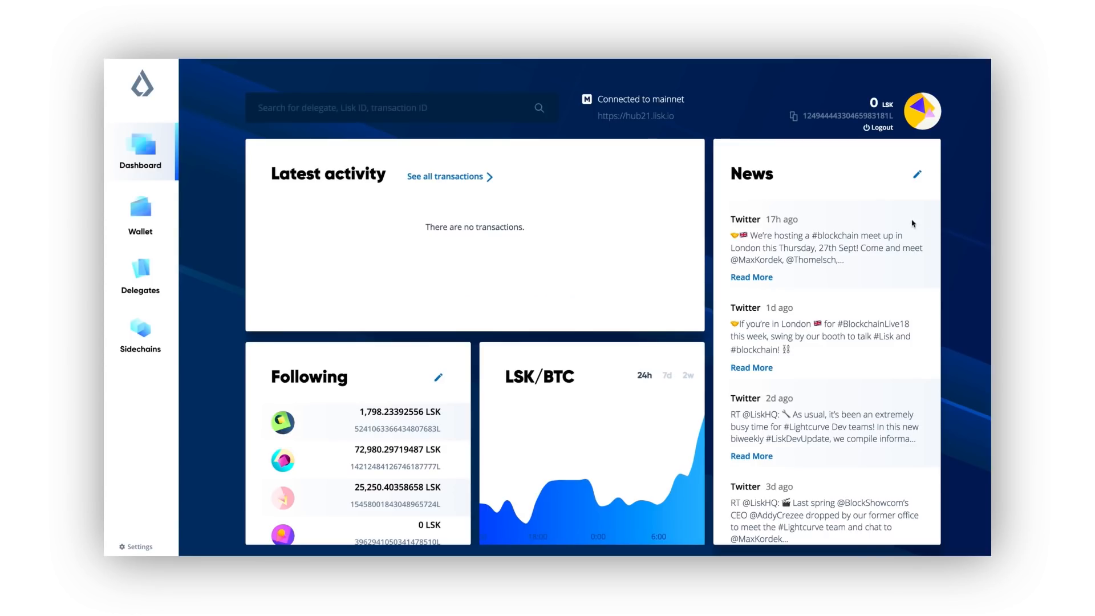
{"action": "scroll", "scroll_direction": "down", "scroll_amount": 3}
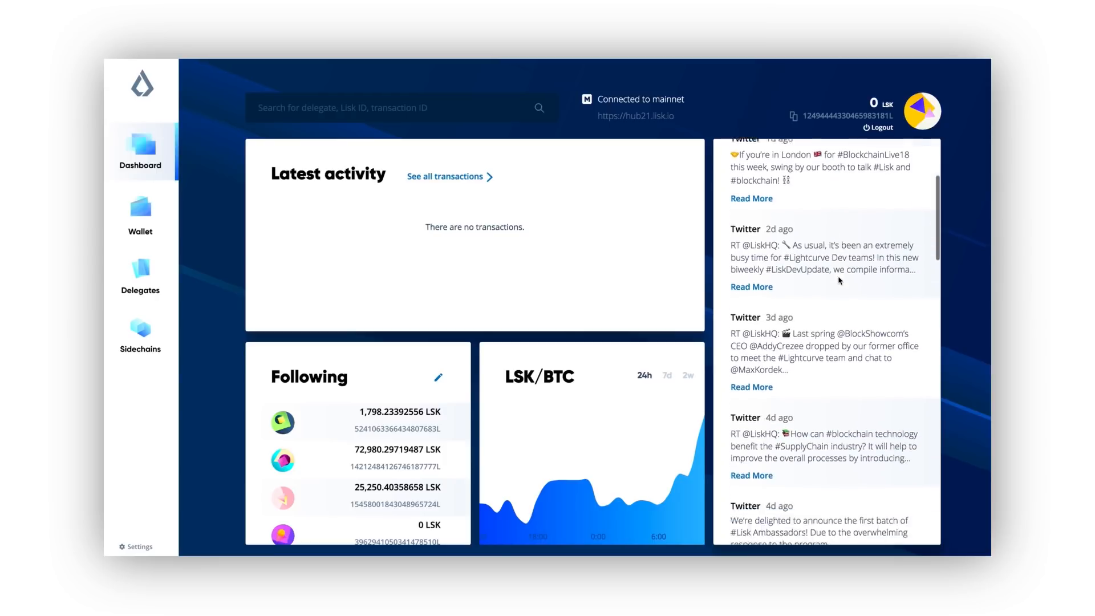
{"action": "scroll", "scroll_direction": "down", "scroll_amount": 3}
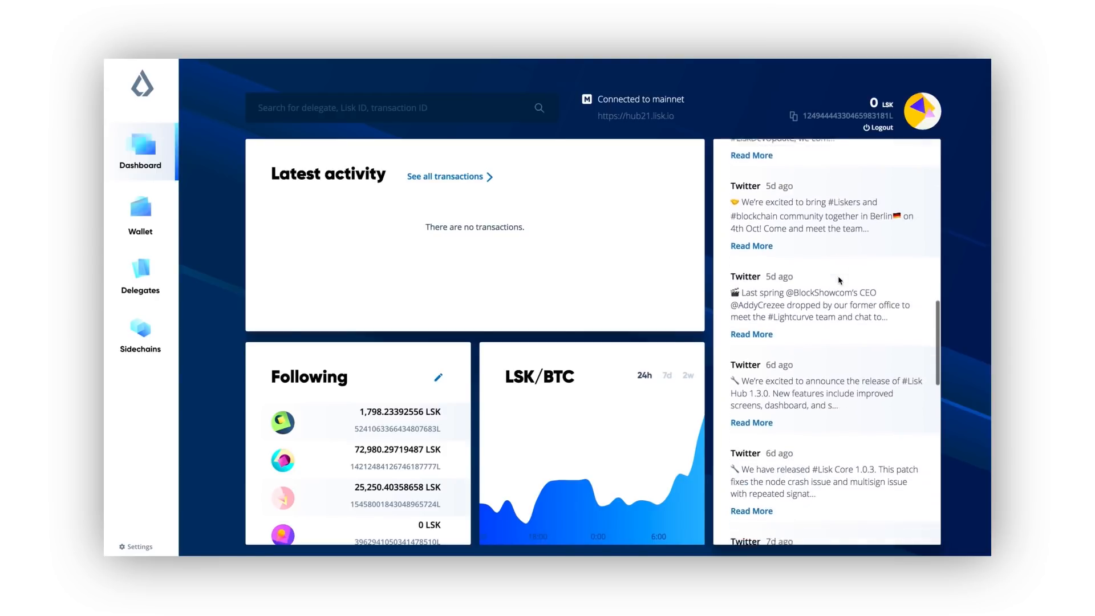
{"action": "scroll", "scroll_direction": "down", "scroll_amount": 3}
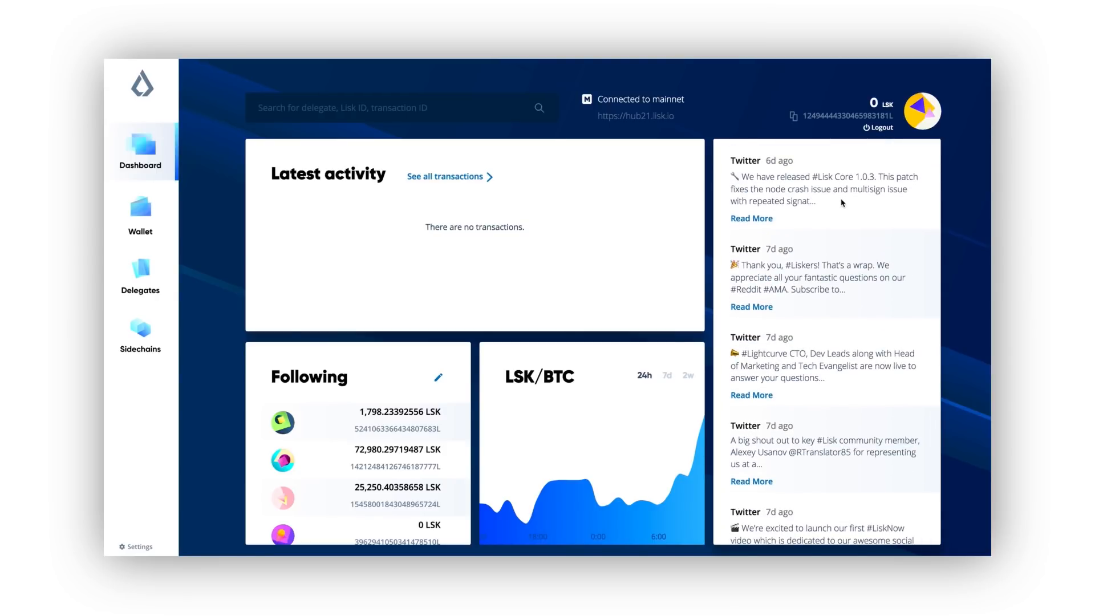
{"action": "scroll", "scroll_direction": "down", "scroll_amount": 3}
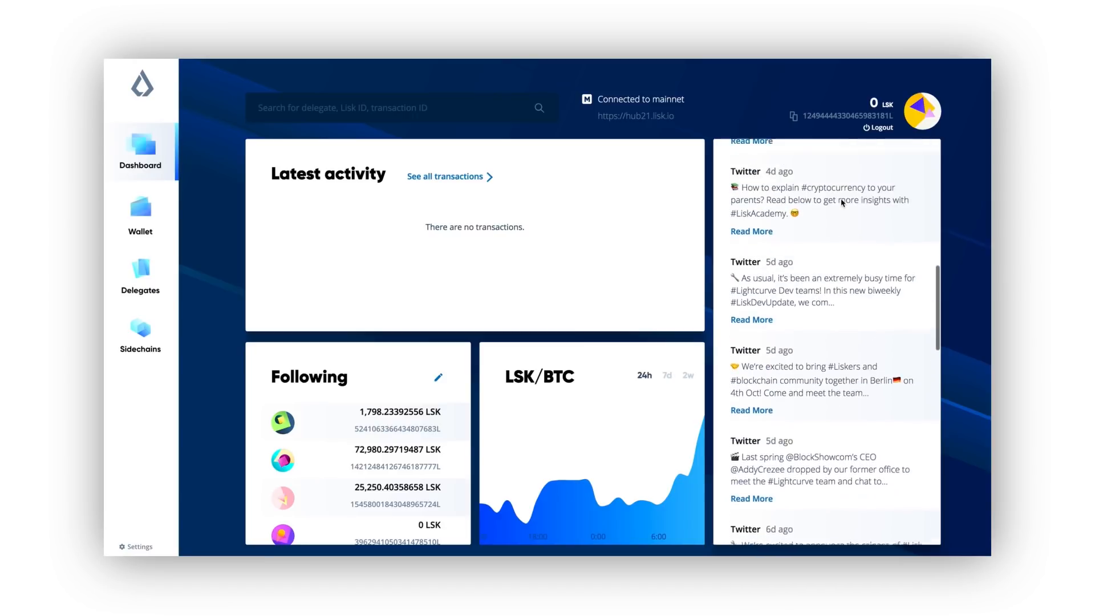
{"action": "scroll", "scroll_direction": "up", "scroll_amount": 3}
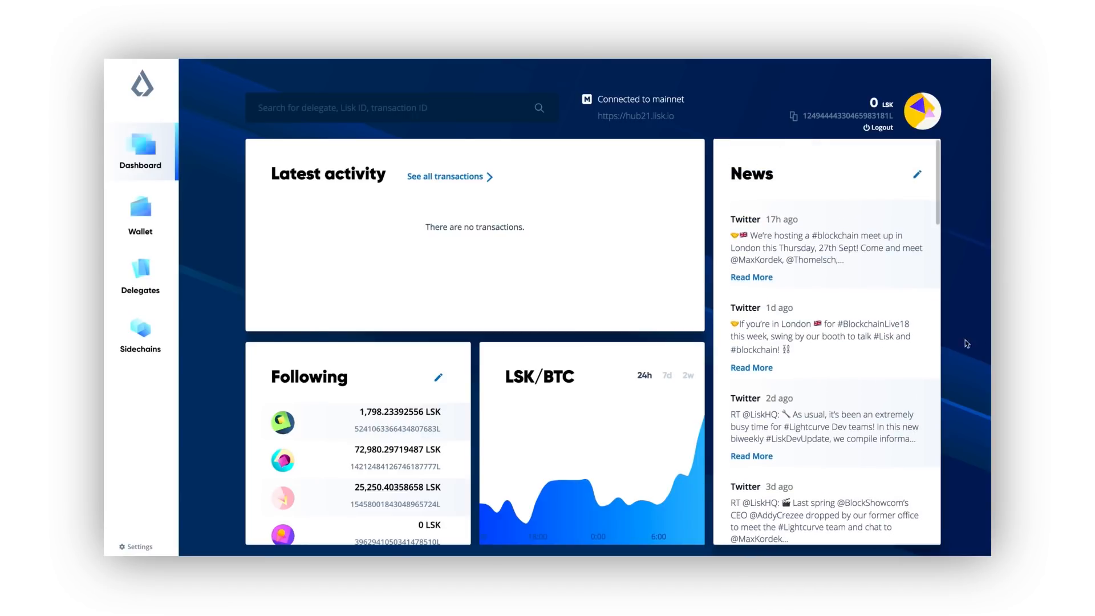
{"action": "left_click", "coordinate": [882, 126]}
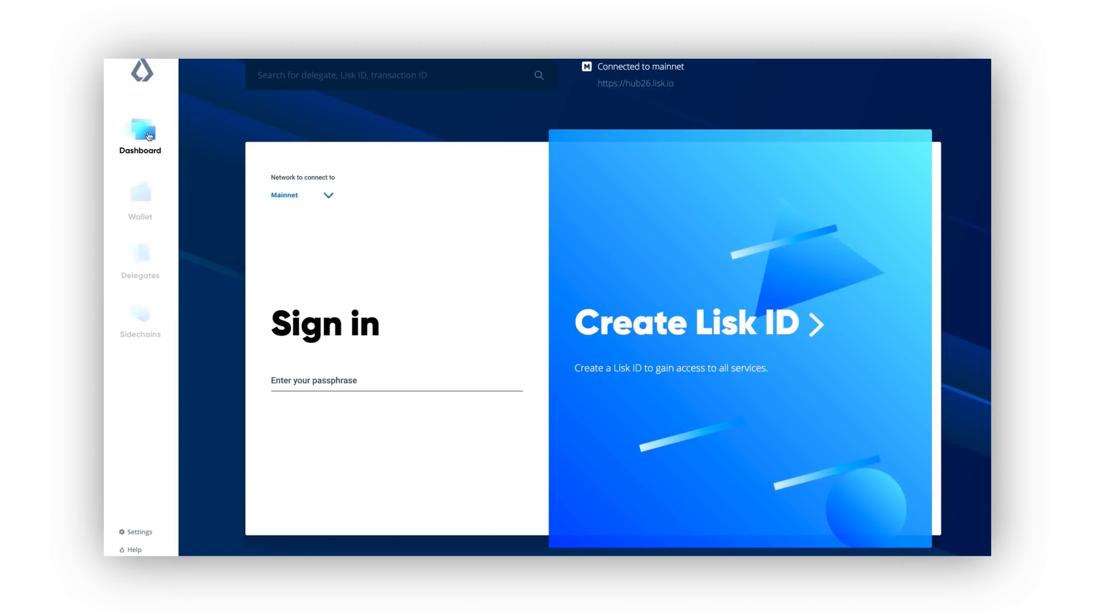
Page the logged-out dashboard tips to 'What is Lisk Academy?' and launch its Learn more page
{"action": "left_click", "coordinate": [139, 135]}
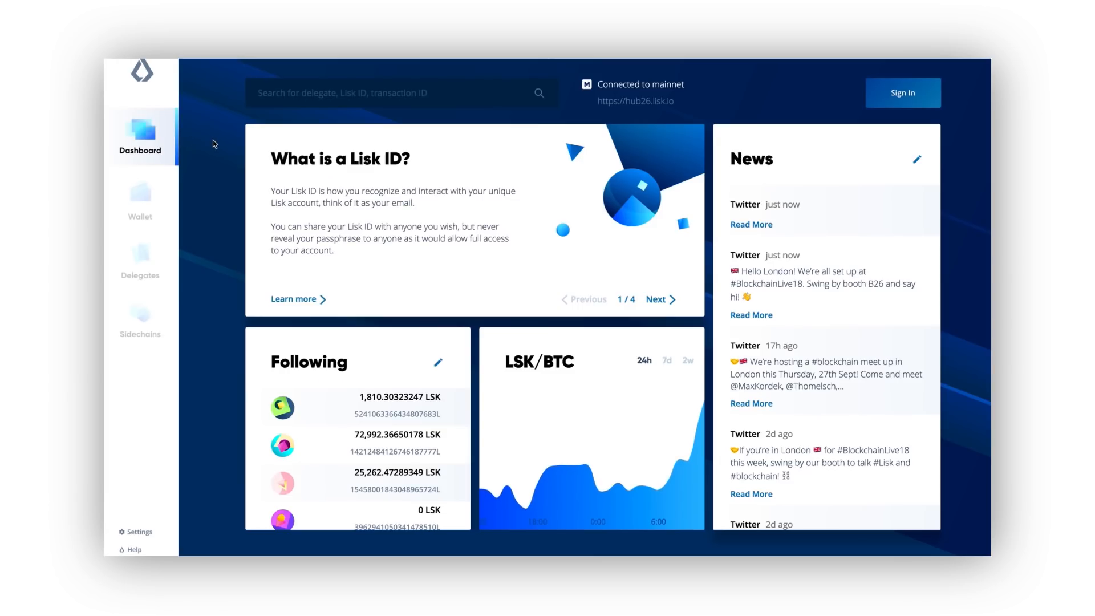
{"action": "mouse_move", "coordinate": [655, 301]}
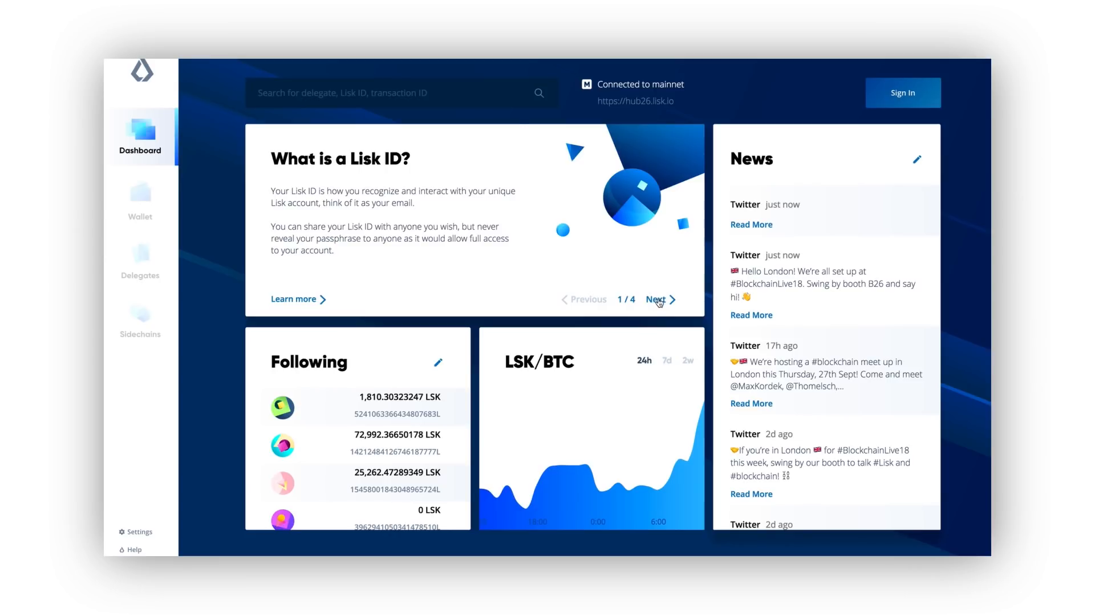
{"action": "left_click", "coordinate": [657, 299]}
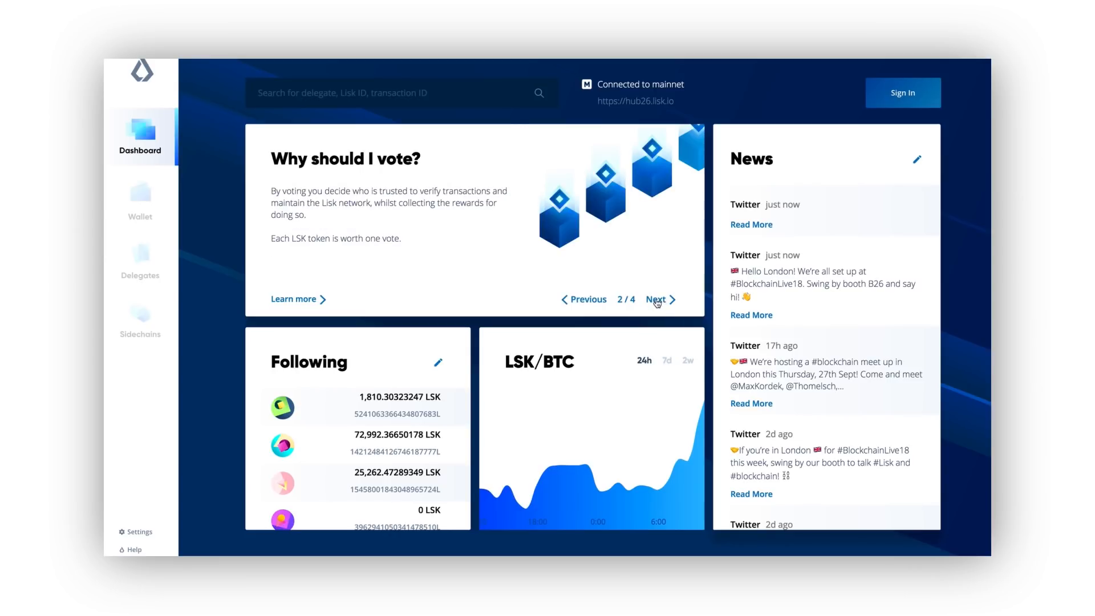
{"action": "left_click", "coordinate": [655, 299]}
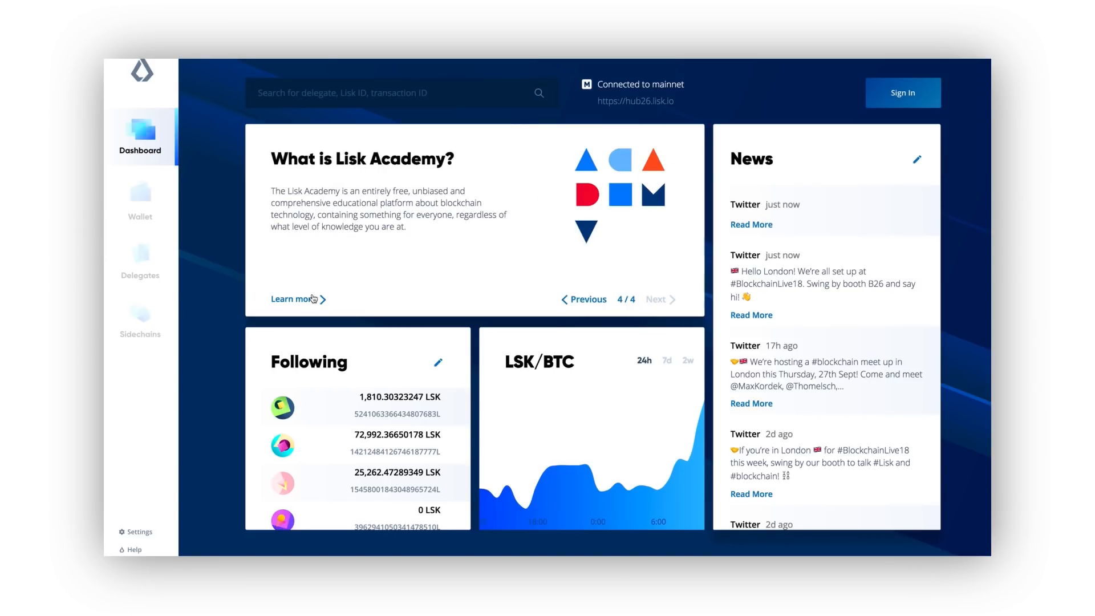
{"action": "left_click", "coordinate": [293, 298]}
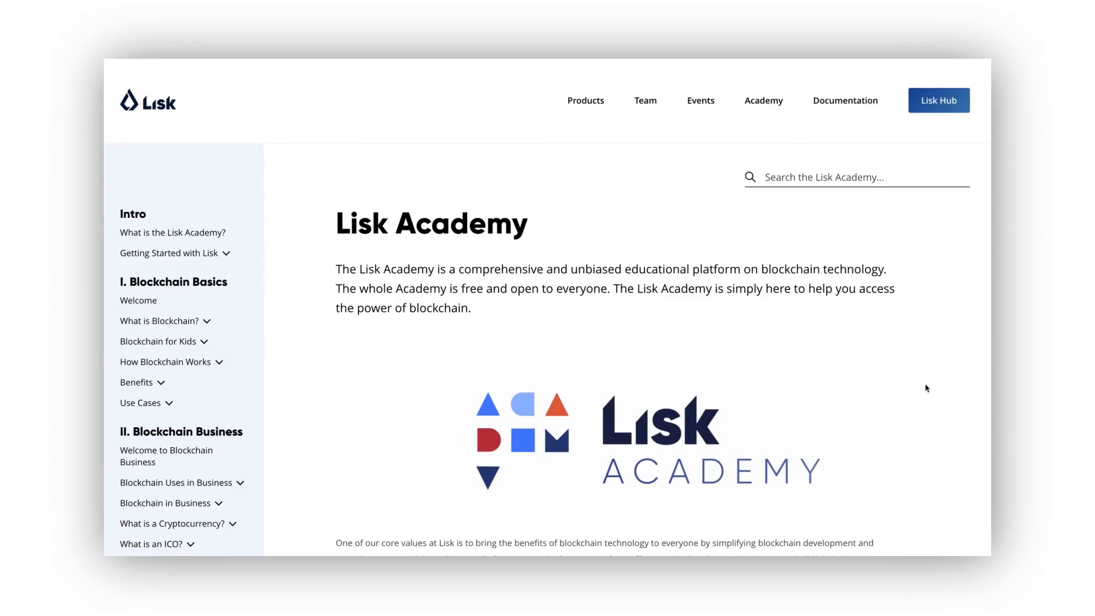
{"action": "left_click", "coordinate": [939, 100]}
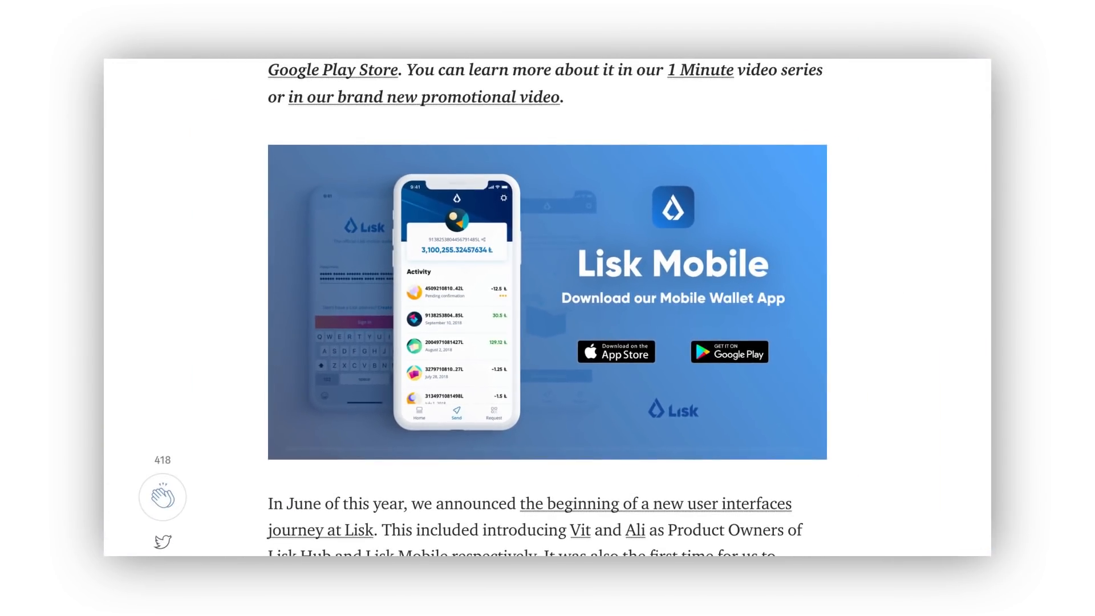
{"action": "scroll", "scroll_direction": "down", "scroll_amount": 3}
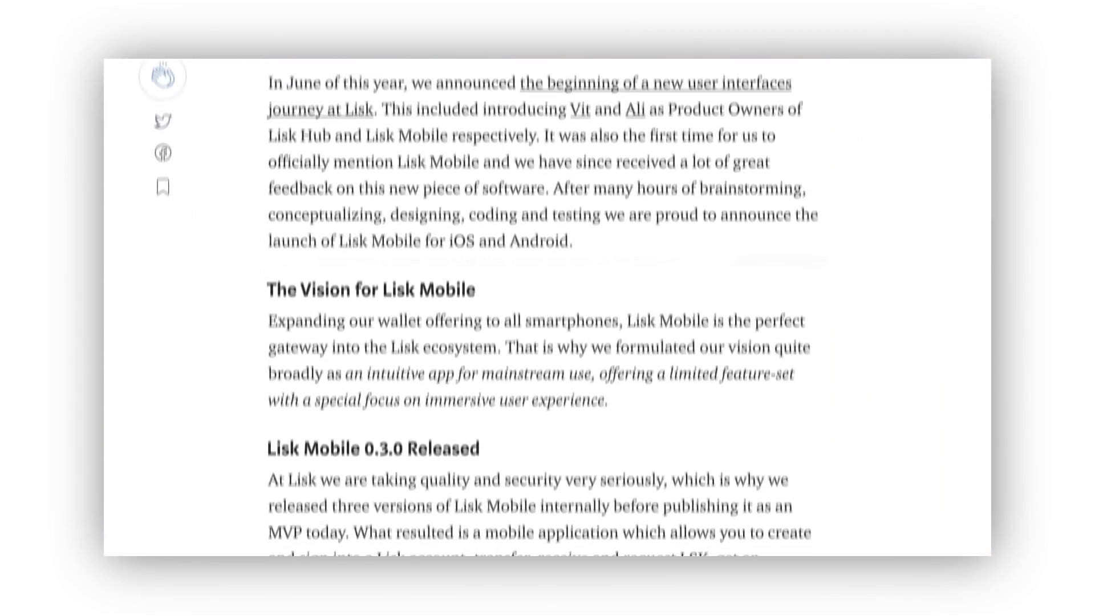
{"action": "scroll", "scroll_direction": "down", "scroll_amount": 3}
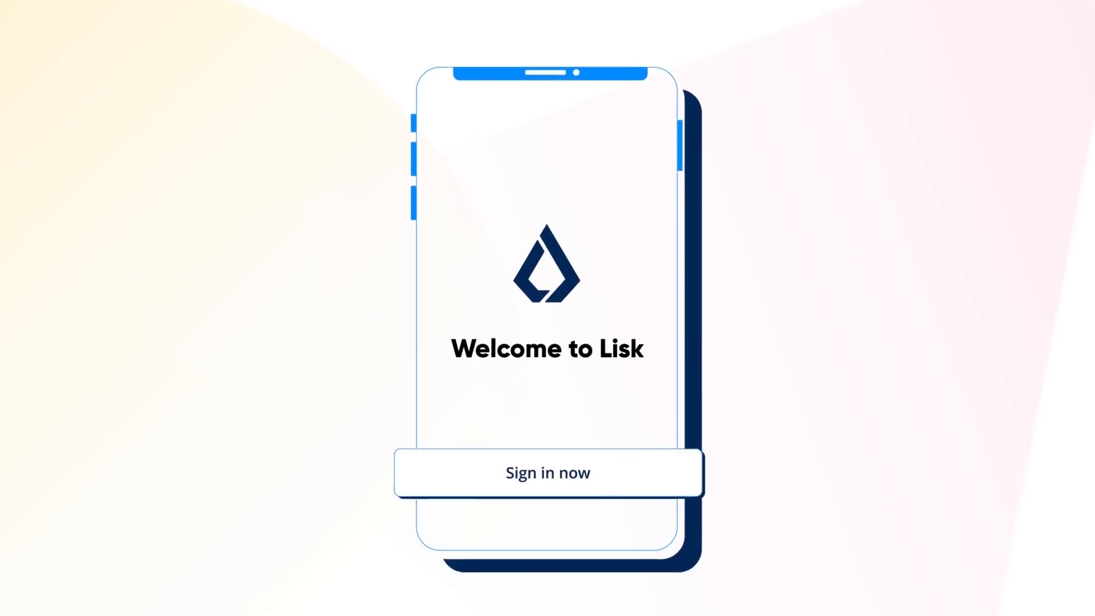
Finish the Lisk Mobile promo and move on to the Dev Updates blog listing
{"action": "left_click", "coordinate": [547, 472]}
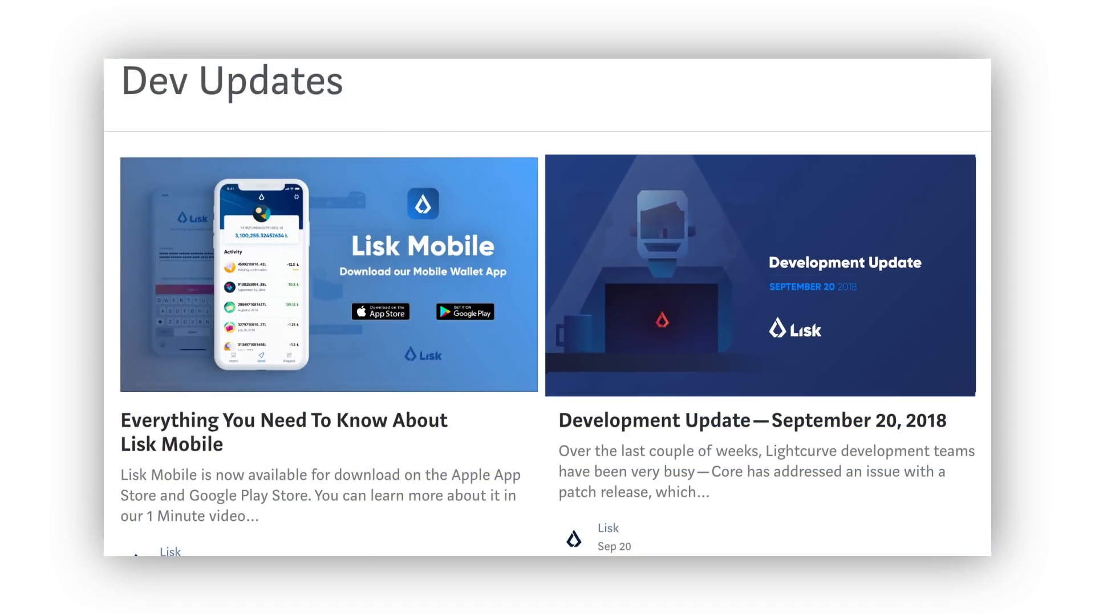
{"action": "scroll", "scroll_direction": "down", "scroll_amount": 3}
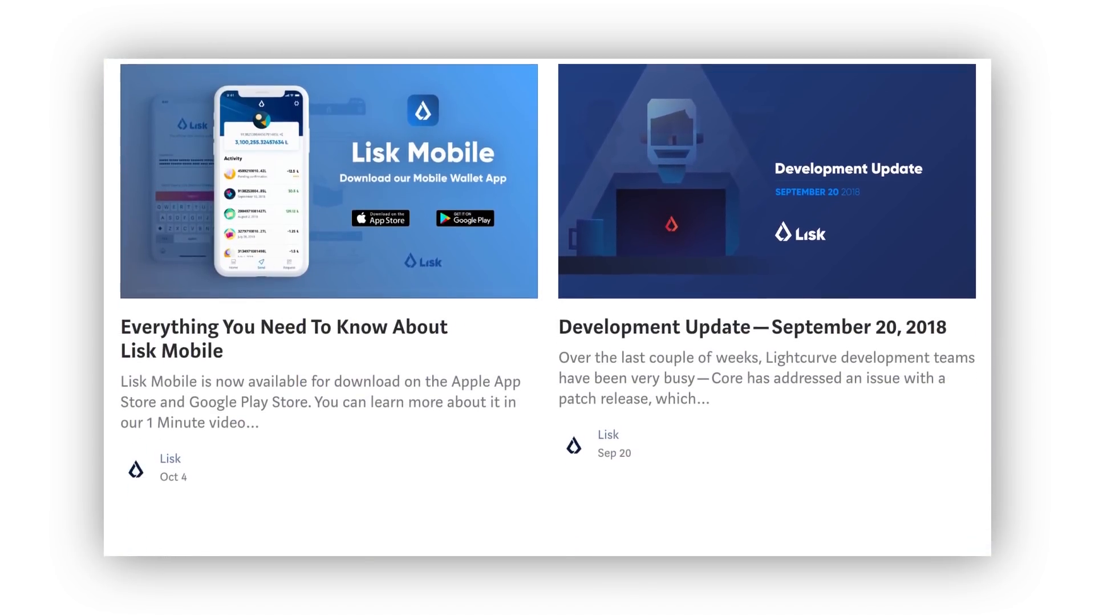
{"action": "scroll", "scroll_direction": "down", "scroll_amount": 3}
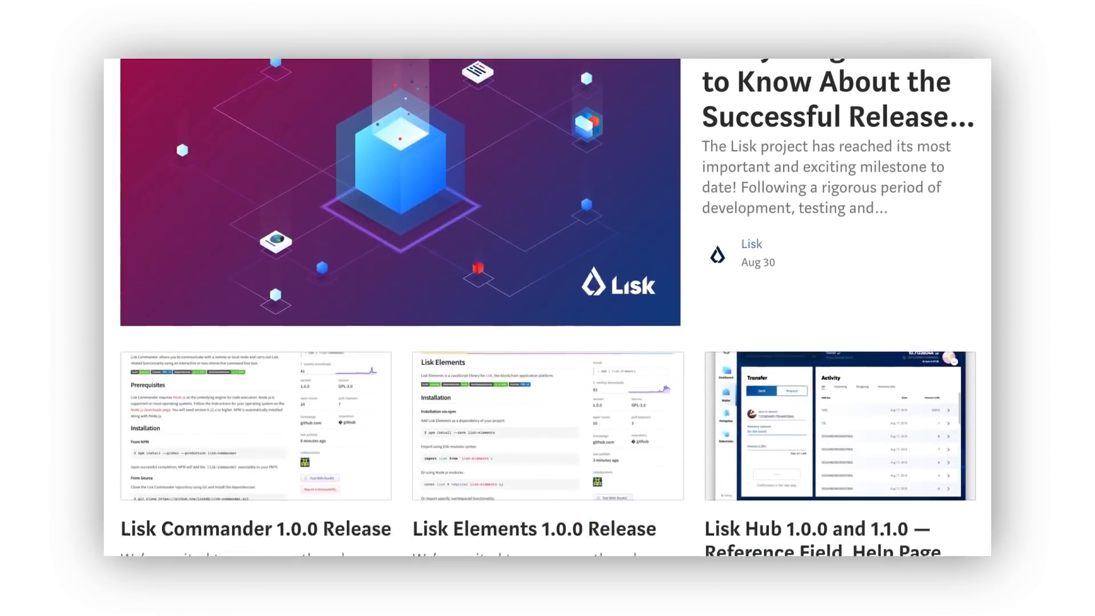
{"action": "scroll", "scroll_direction": "down", "scroll_amount": 3}
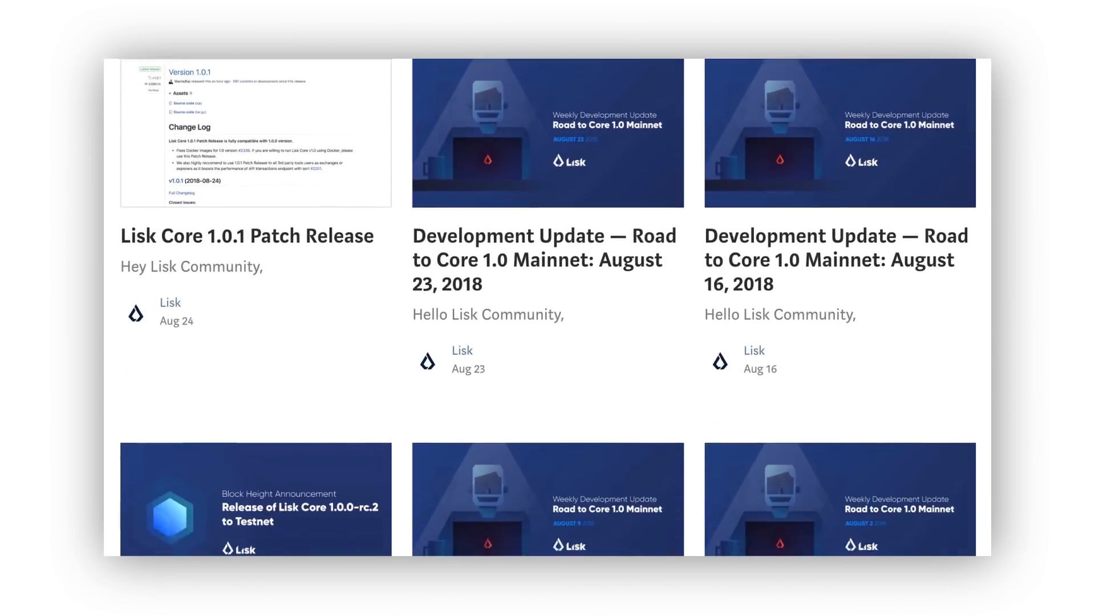
{"action": "scroll", "scroll_direction": "down", "scroll_amount": 3}
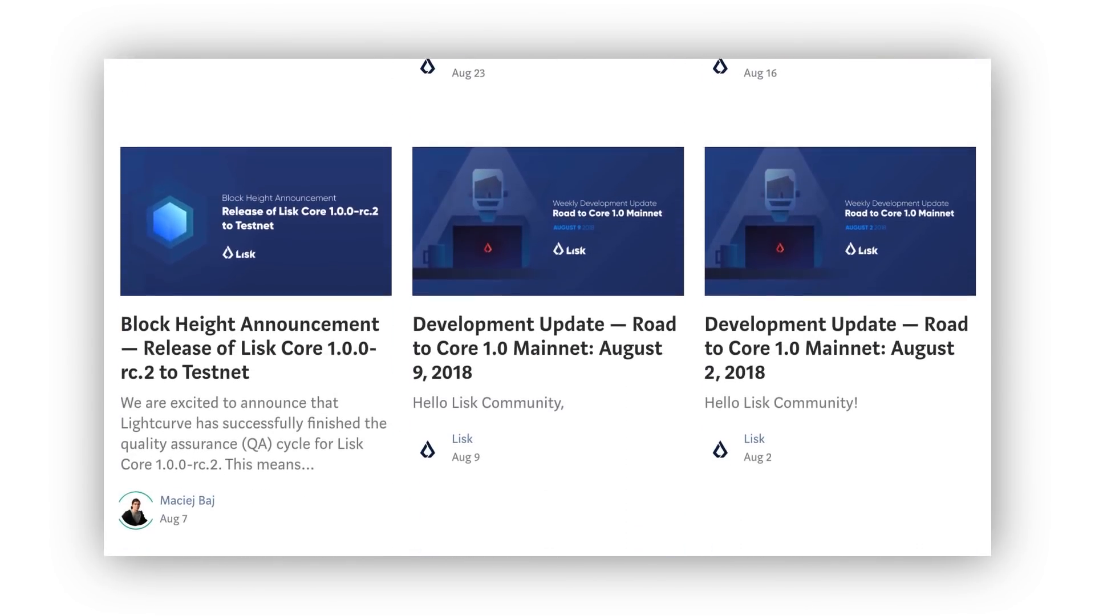